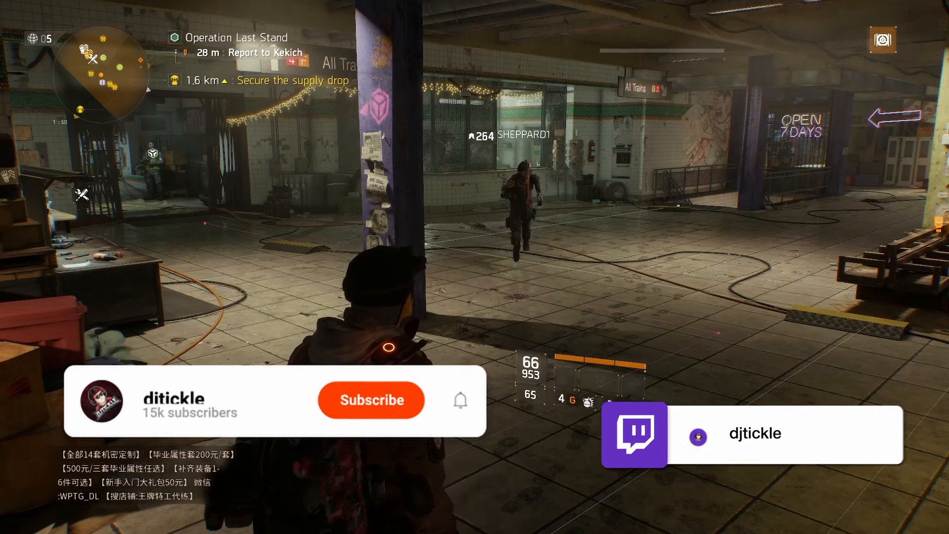
click(371, 400)
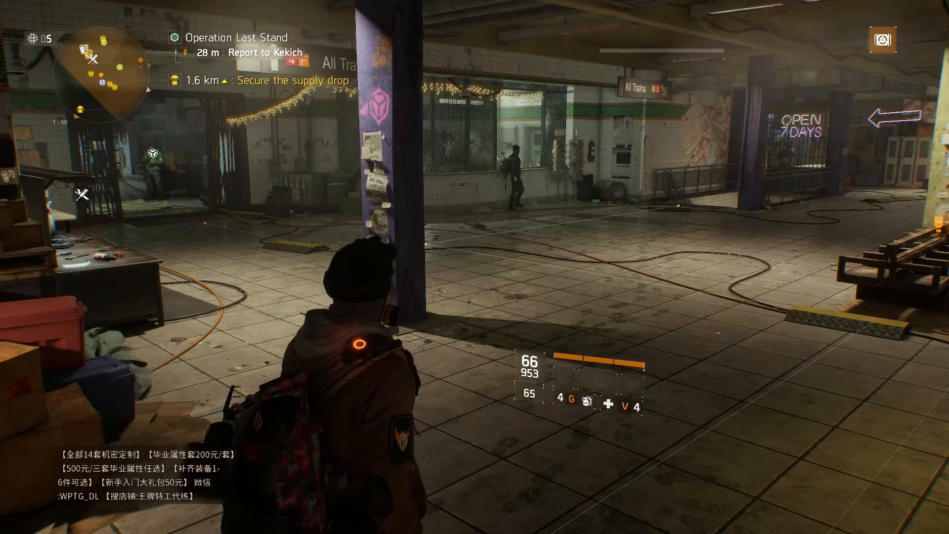
mouse_move(474, 266)
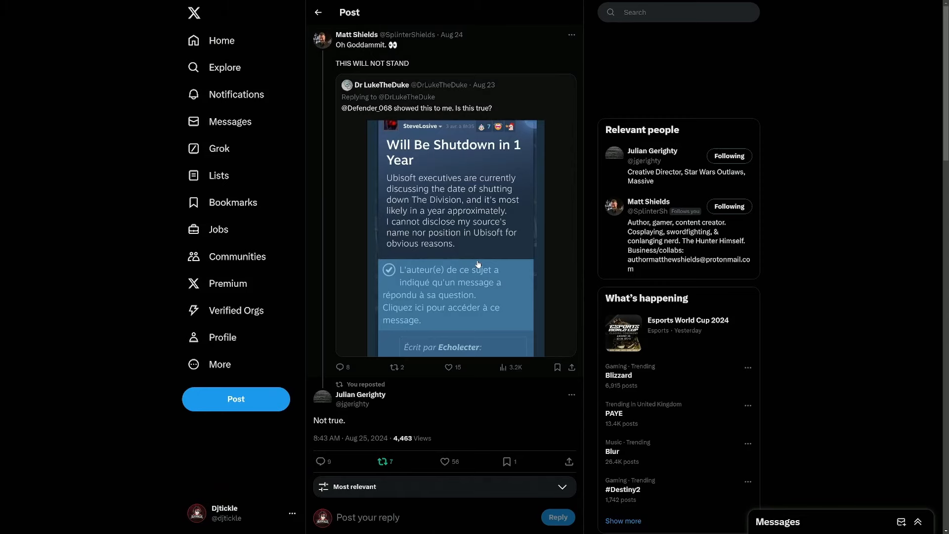
scroll(down, 3)
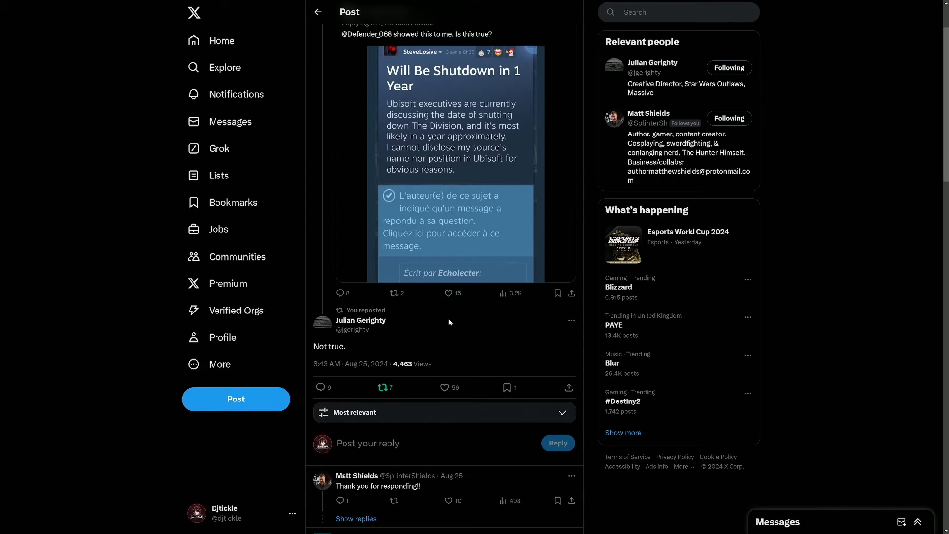
scroll(down, 3)
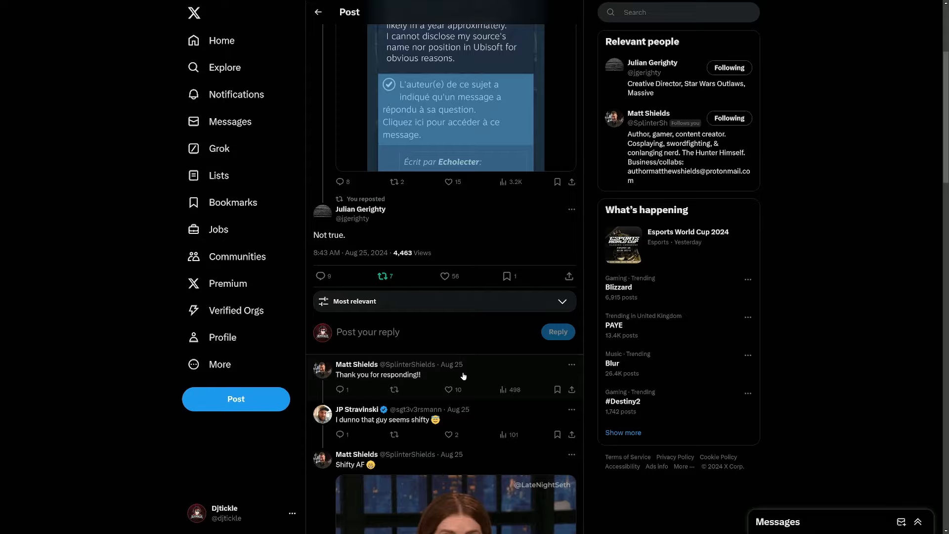
scroll(down, 3)
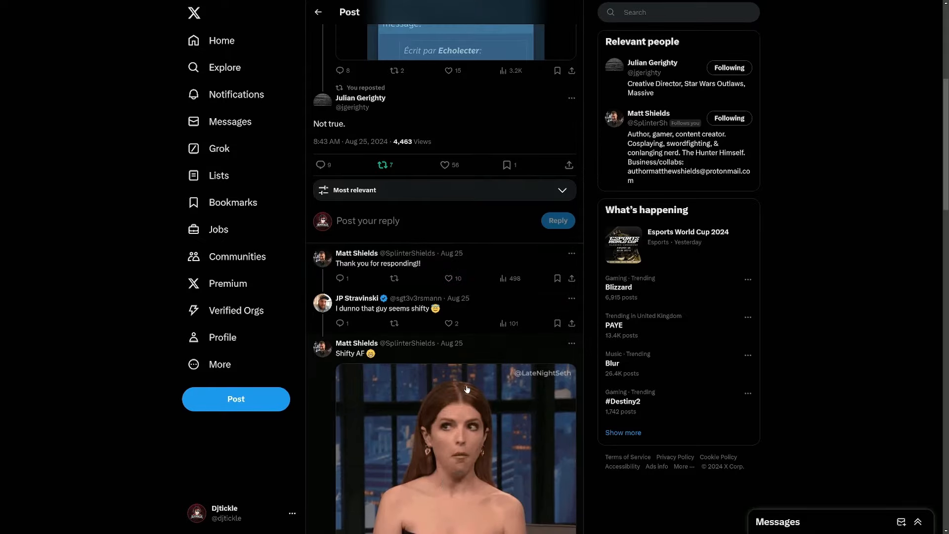
scroll(down, 3)
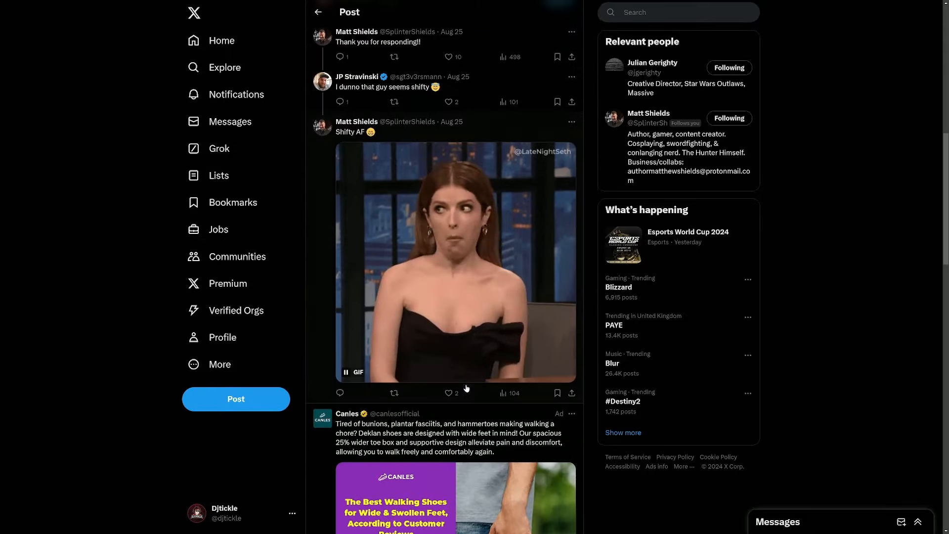